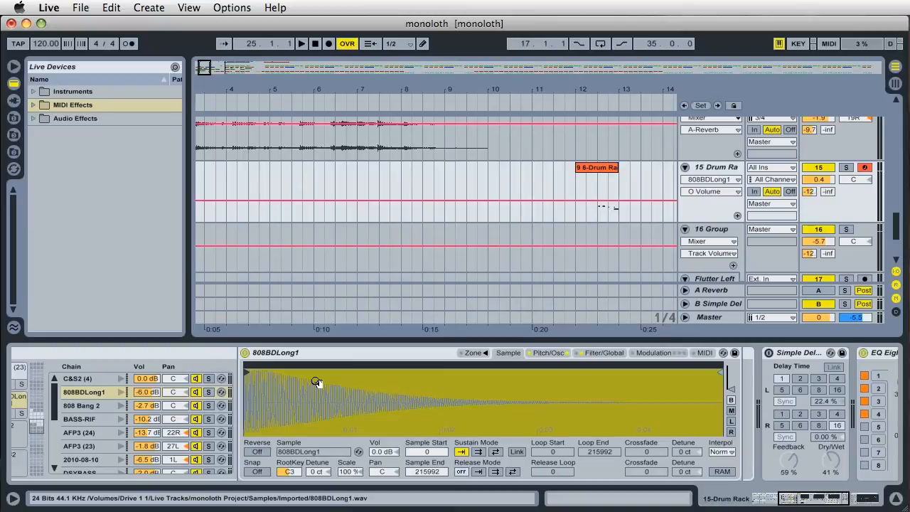
pyautogui.moveTo(274, 395)
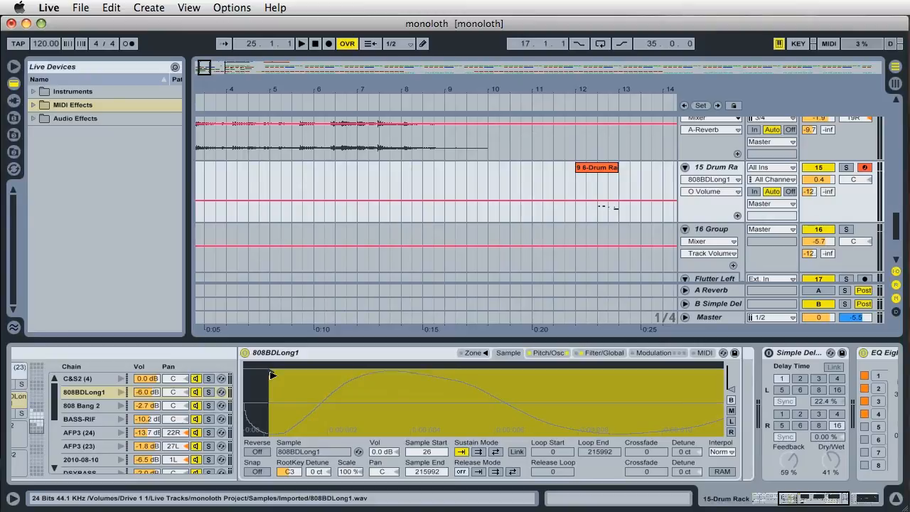
# Drag the sample start through 39, 76, 78 and 61 samples, settling on the first zero crossing.
pyautogui.moveTo(271, 375); pyautogui.dragTo(276, 375)
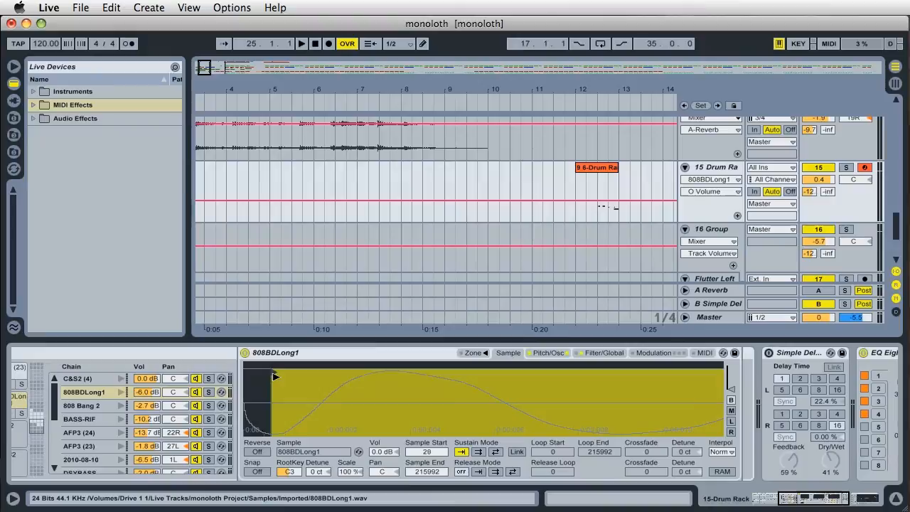
pyautogui.moveTo(276, 377); pyautogui.dragTo(272, 377)
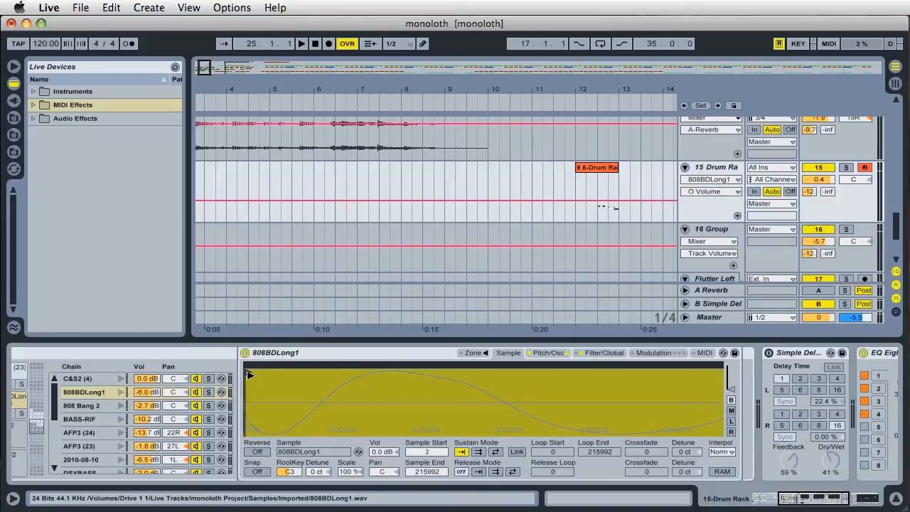
pyautogui.moveTo(249, 375); pyautogui.dragTo(281, 375)
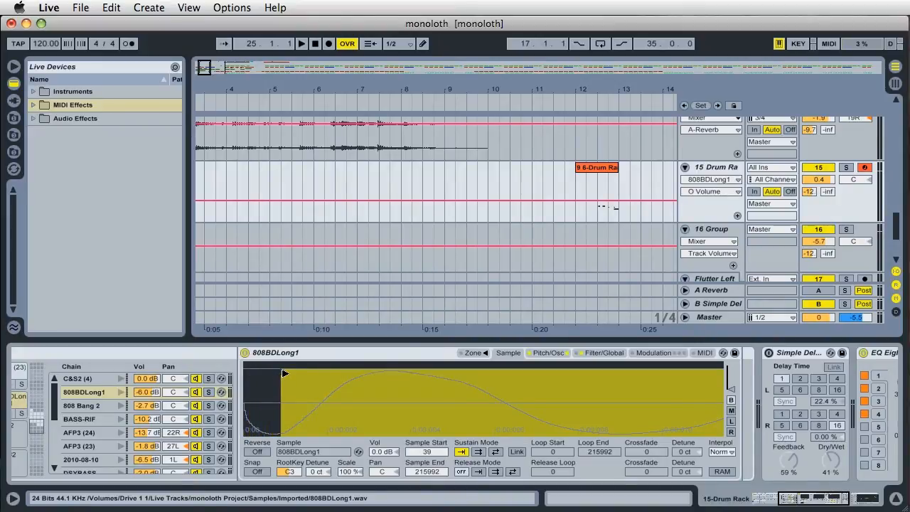
pyautogui.moveTo(283, 375); pyautogui.dragTo(318, 375)
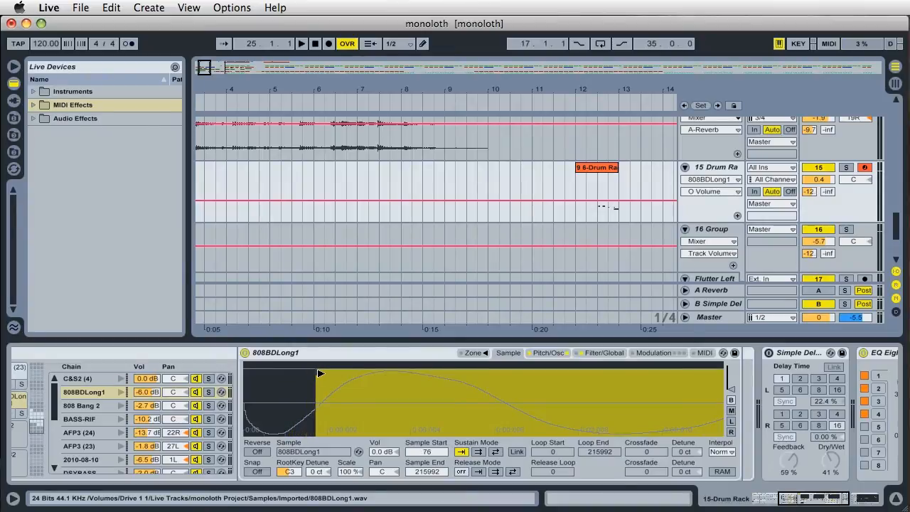
pyautogui.moveTo(317, 373); pyautogui.dragTo(320, 373)
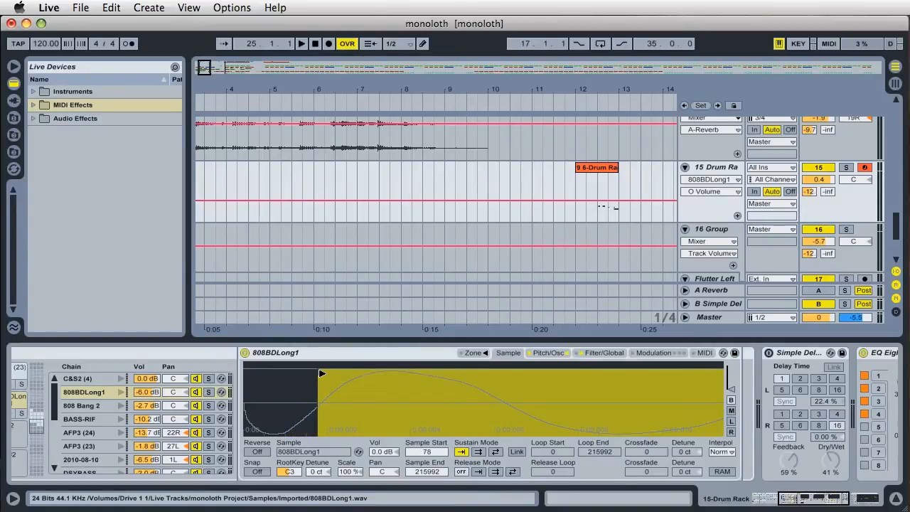
pyautogui.moveTo(320, 374); pyautogui.dragTo(312, 380)
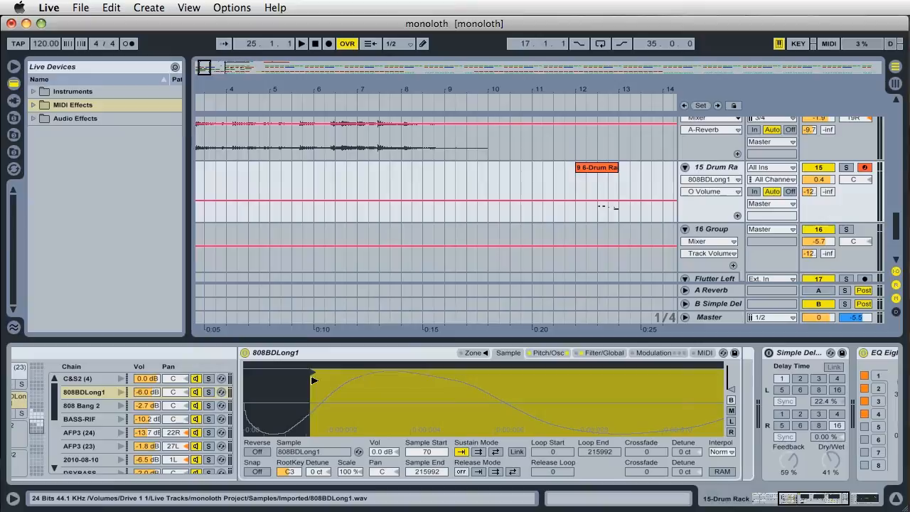
pyautogui.moveTo(313, 380); pyautogui.dragTo(302, 433)
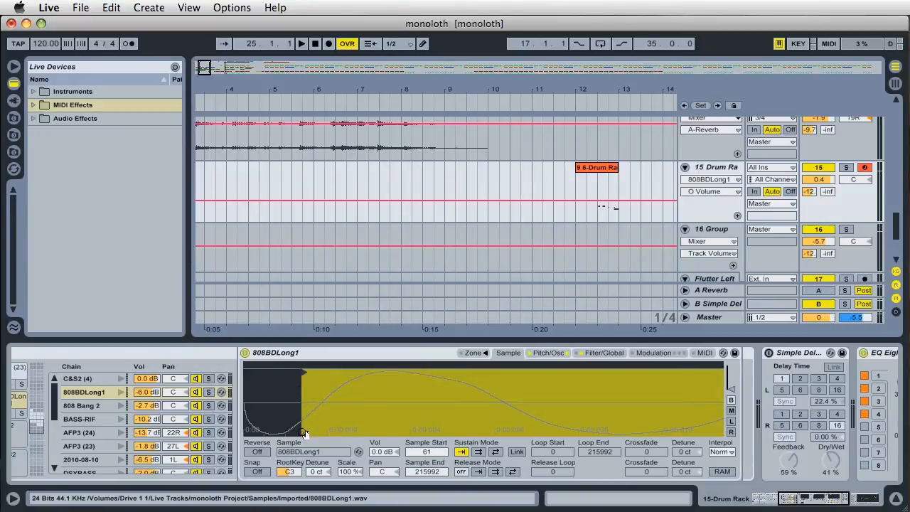
pyautogui.moveTo(378, 376)
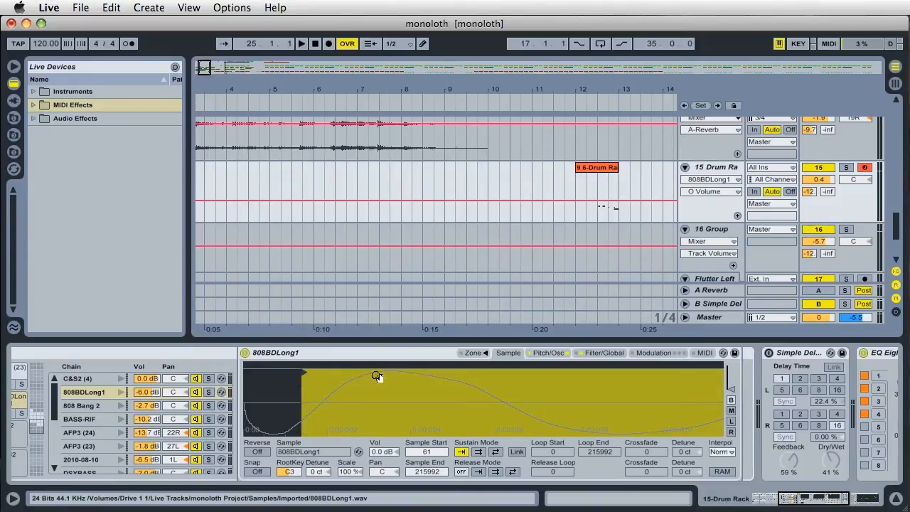
pyautogui.moveTo(377, 376); pyautogui.dragTo(320, 405)
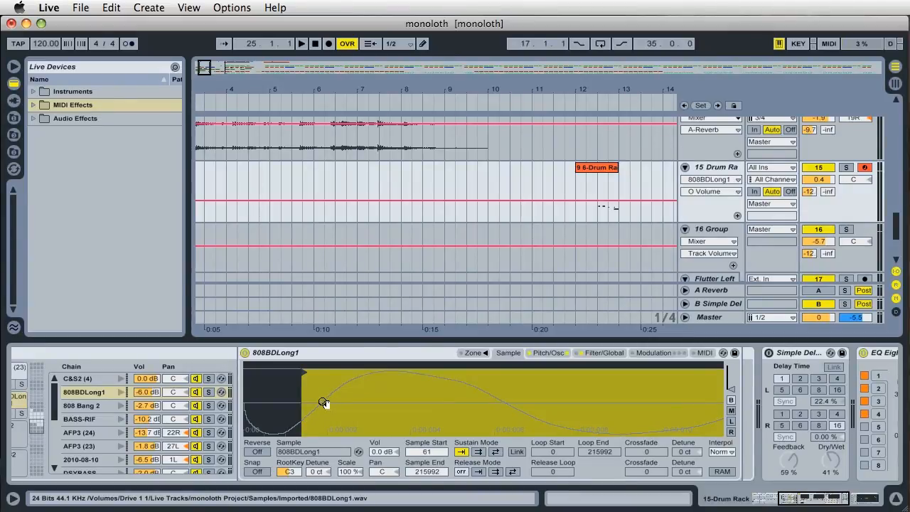
pyautogui.moveTo(342, 424)
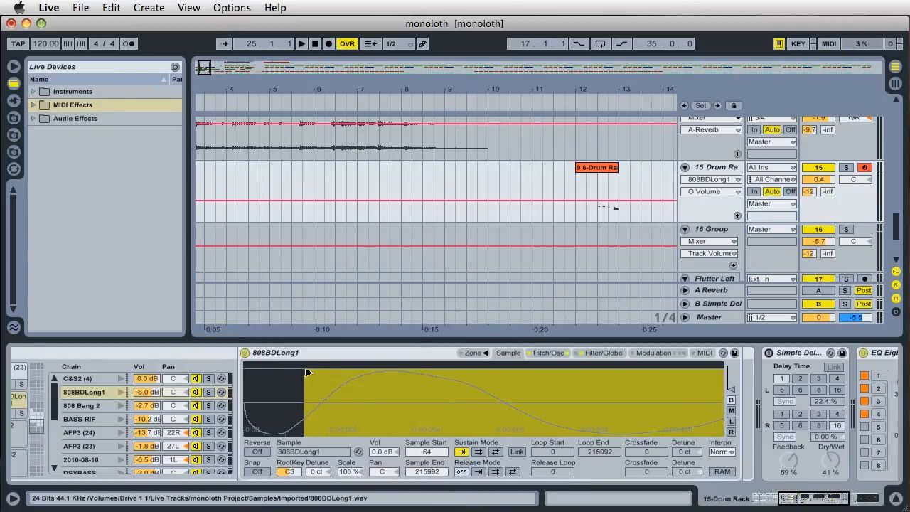
pyautogui.moveTo(305, 374); pyautogui.dragTo(322, 374)
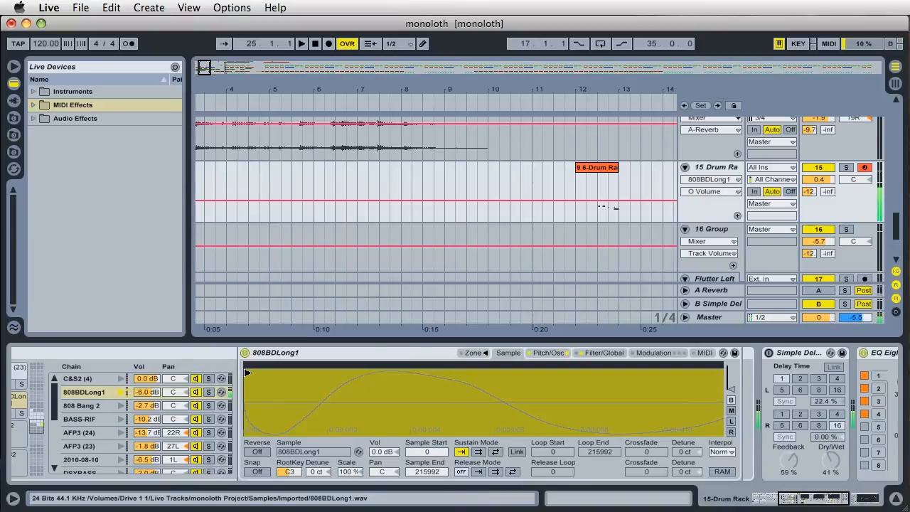
# Try sample start positions of 82, 240, 275 and 108 samples within the first cycle.
pyautogui.moveTo(245, 373); pyautogui.dragTo(324, 374)
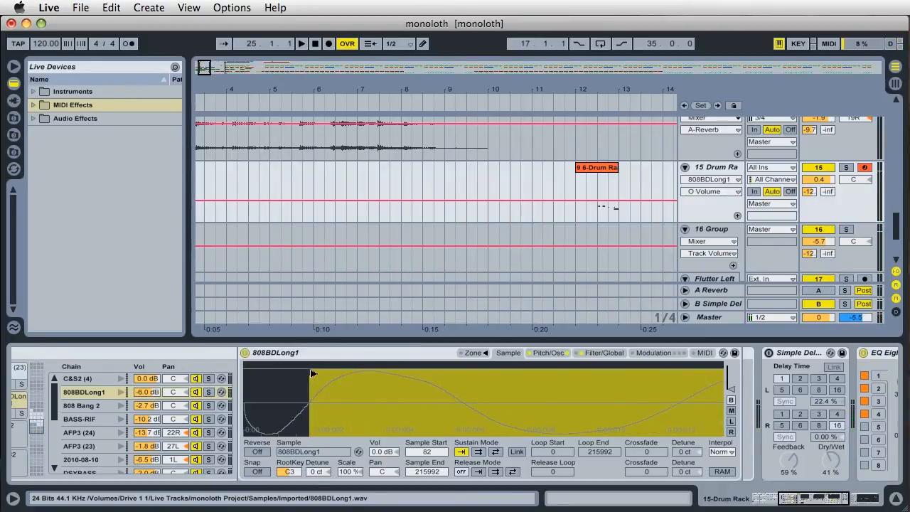
pyautogui.moveTo(313, 375); pyautogui.dragTo(438, 380)
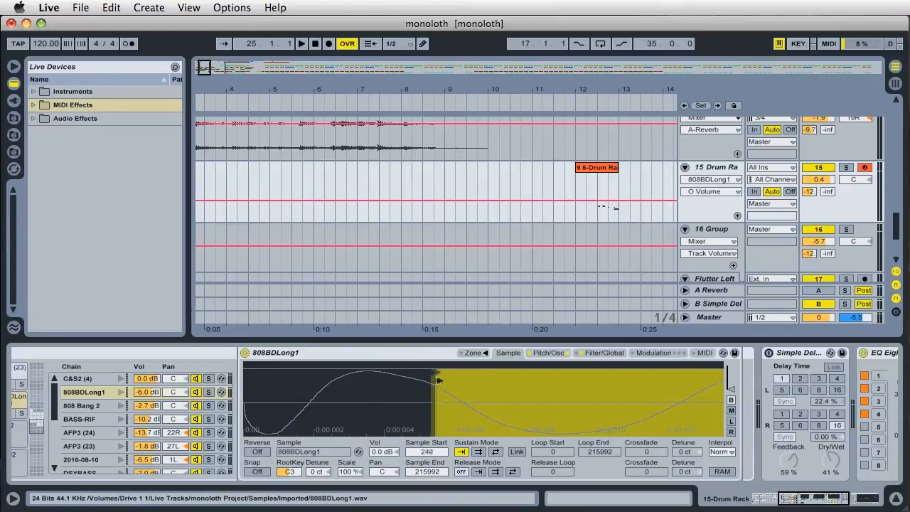
pyautogui.moveTo(437, 381); pyautogui.dragTo(466, 380)
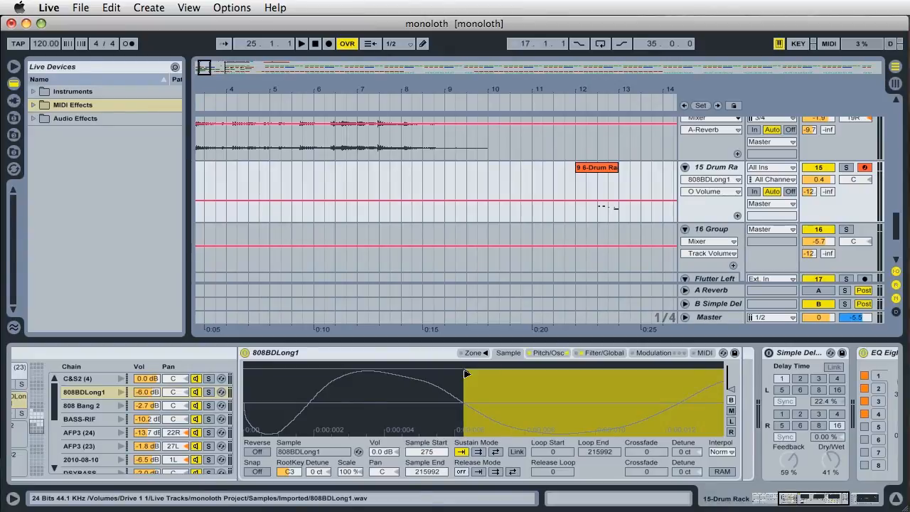
pyautogui.moveTo(466, 373); pyautogui.dragTo(330, 384)
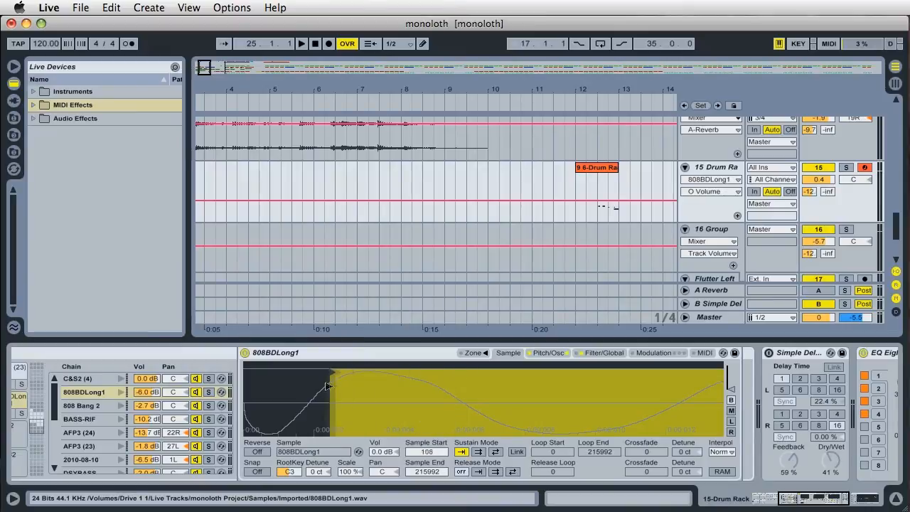
pyautogui.moveTo(335, 387); pyautogui.dragTo(313, 390)
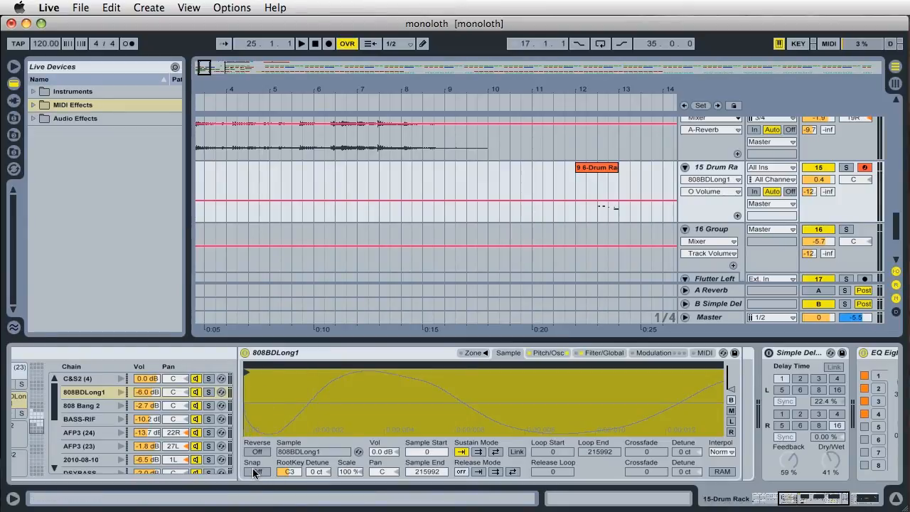
# Toggle zero-crossing Snap on and off, leaving Snap Off with Sample End 215992.
pyautogui.click(257, 472)
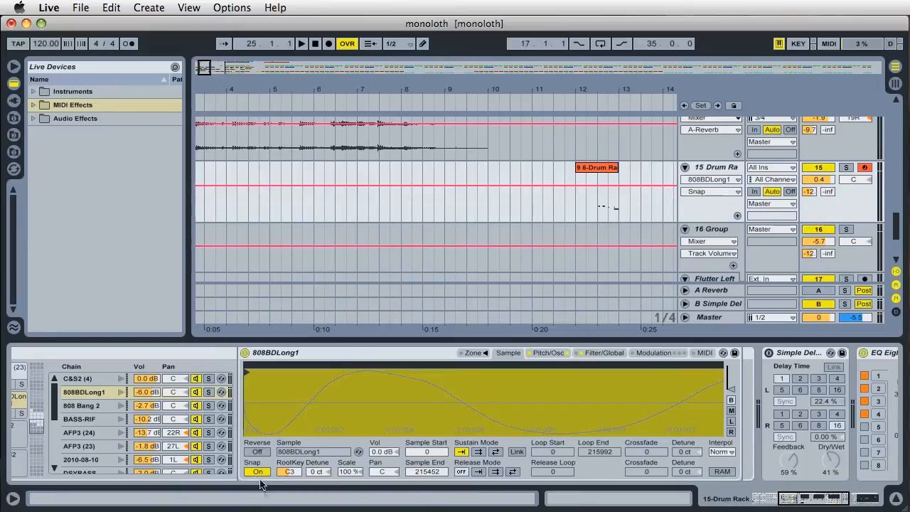
pyautogui.moveTo(265, 493)
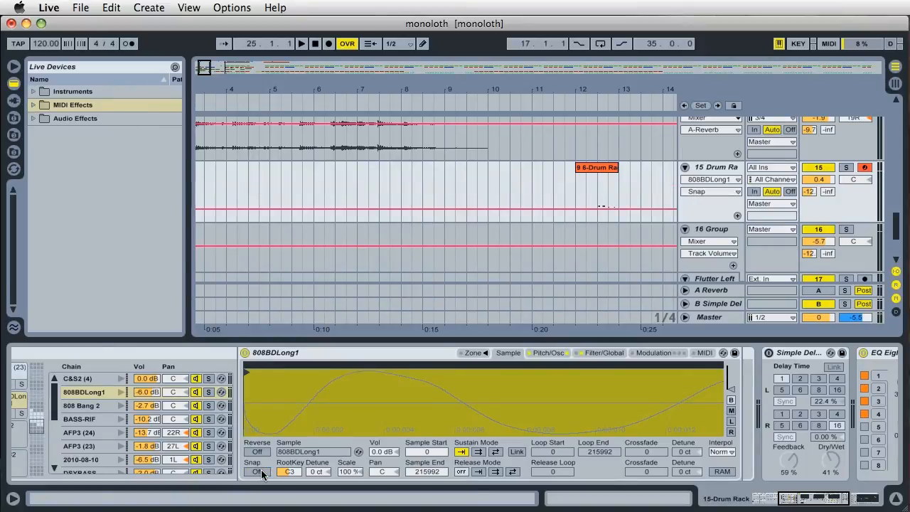
pyautogui.click(256, 471)
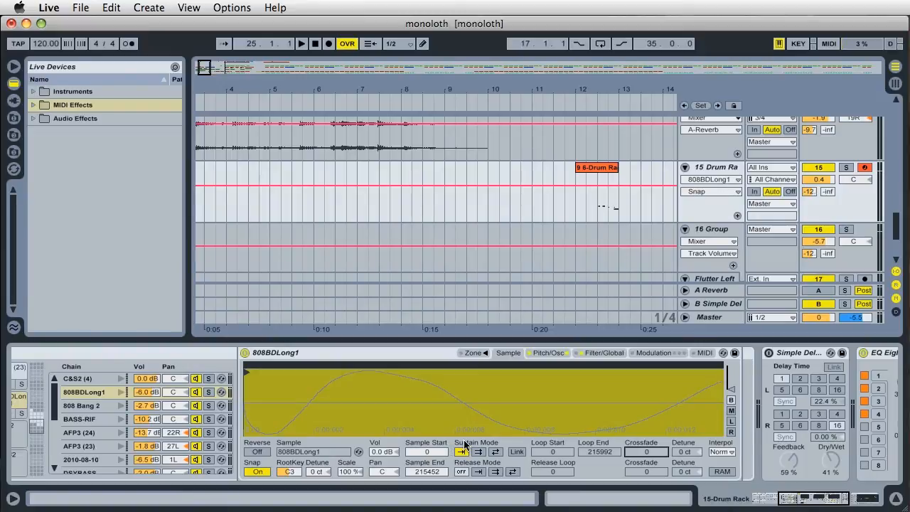
pyautogui.click(256, 472)
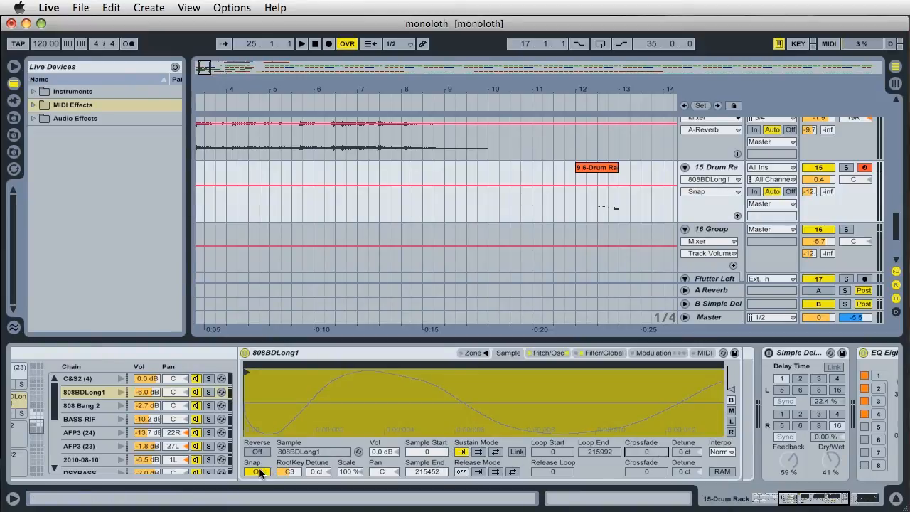
pyautogui.click(257, 471)
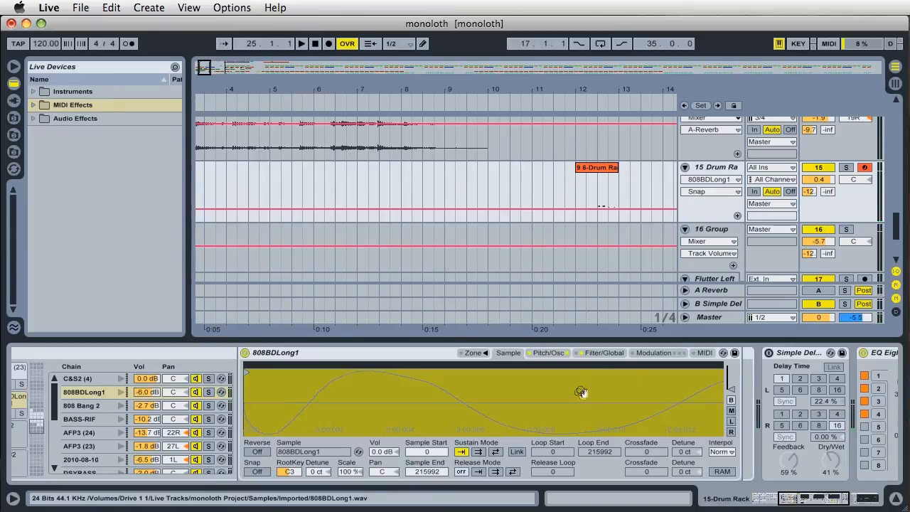
pyautogui.click(601, 353)
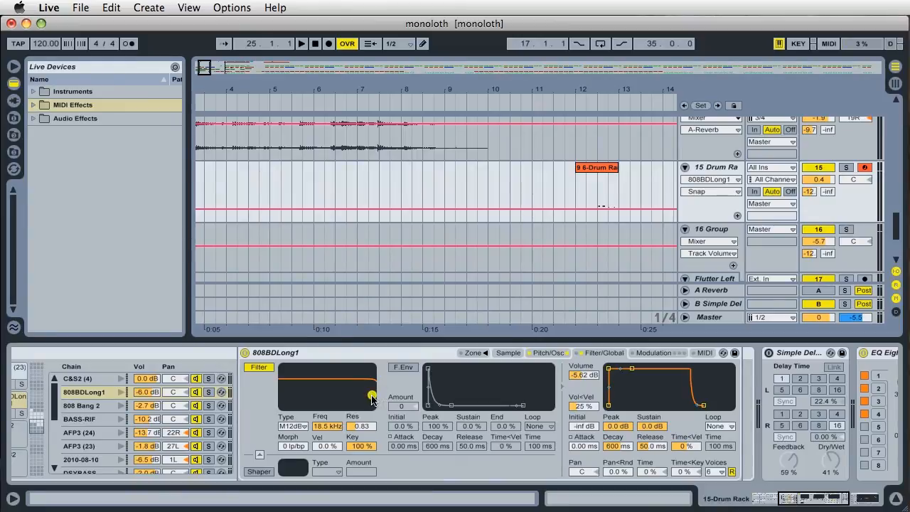
# Sweep the low-pass cutoff and resonance up and down, briefly opening the filter fully to compare.
pyautogui.moveTo(373, 396); pyautogui.dragTo(338, 397)
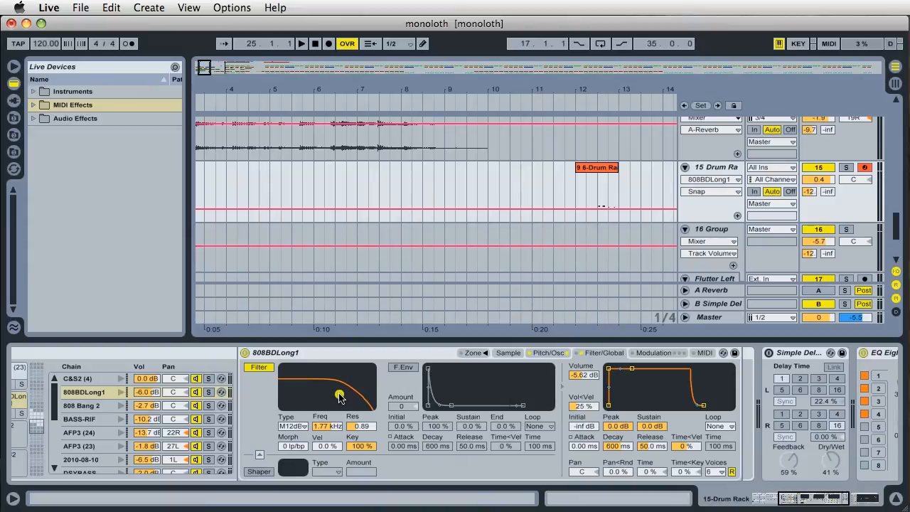
pyautogui.moveTo(336, 394); pyautogui.dragTo(362, 392)
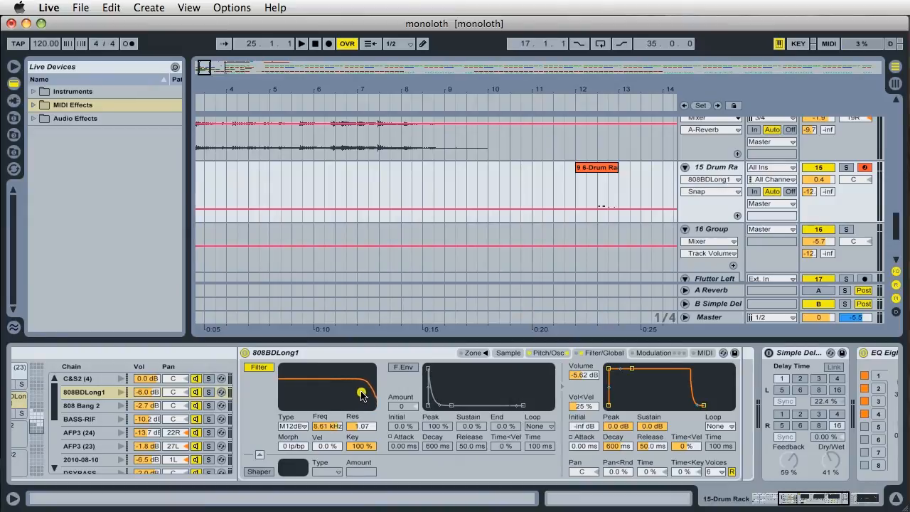
pyautogui.moveTo(359, 394); pyautogui.dragTo(334, 395)
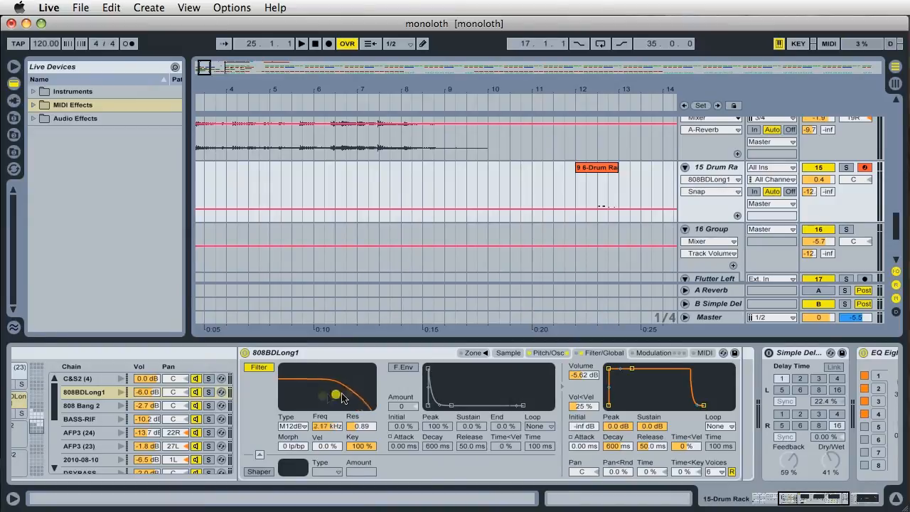
pyautogui.moveTo(335, 395); pyautogui.dragTo(356, 395)
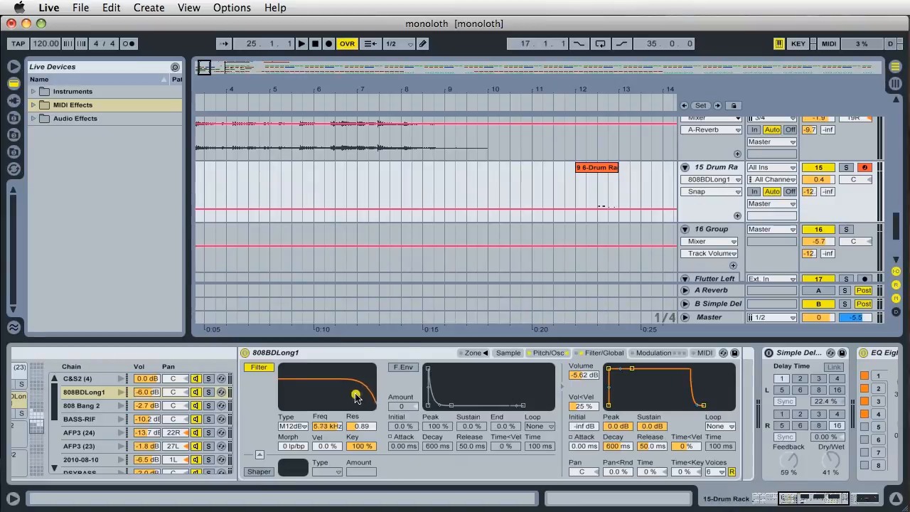
pyautogui.moveTo(356, 395); pyautogui.dragTo(352, 399)
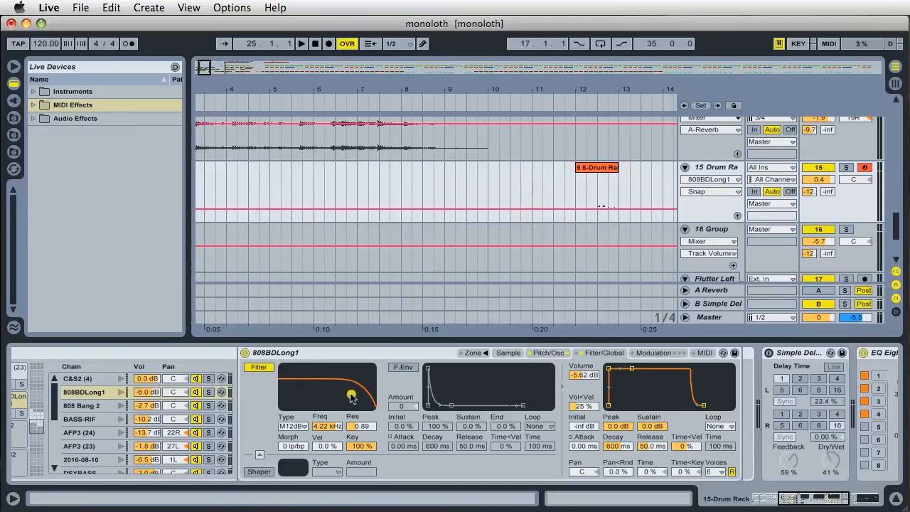
pyautogui.moveTo(349, 395); pyautogui.dragTo(349, 395)
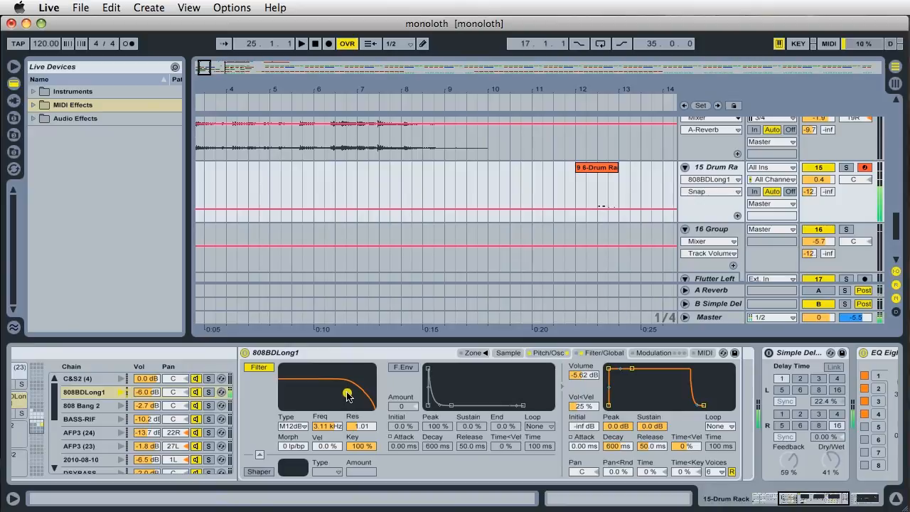
pyautogui.moveTo(348, 395); pyautogui.dragTo(373, 395)
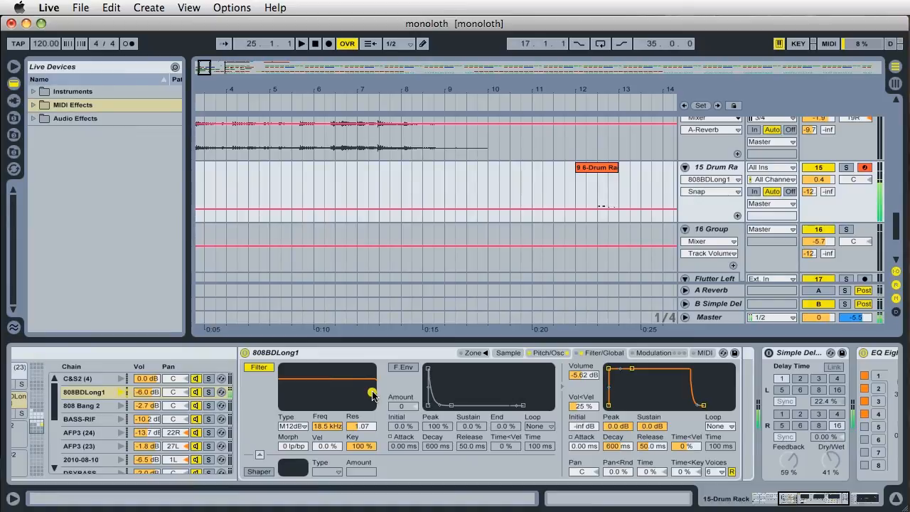
# Bring the cutoff down through 4 kHz to settle at 3.11 kHz, resonance 1.07.
pyautogui.moveTo(374, 393); pyautogui.dragTo(368, 394)
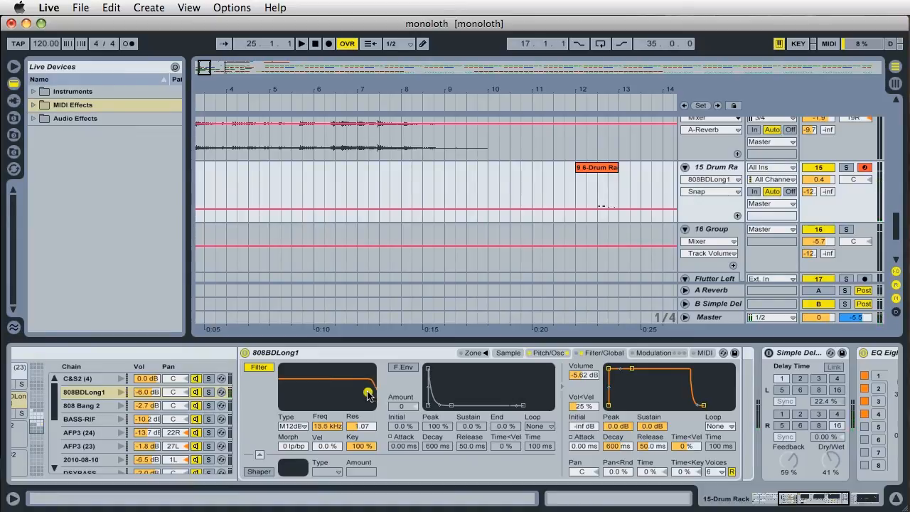
pyautogui.moveTo(366, 384); pyautogui.dragTo(352, 397)
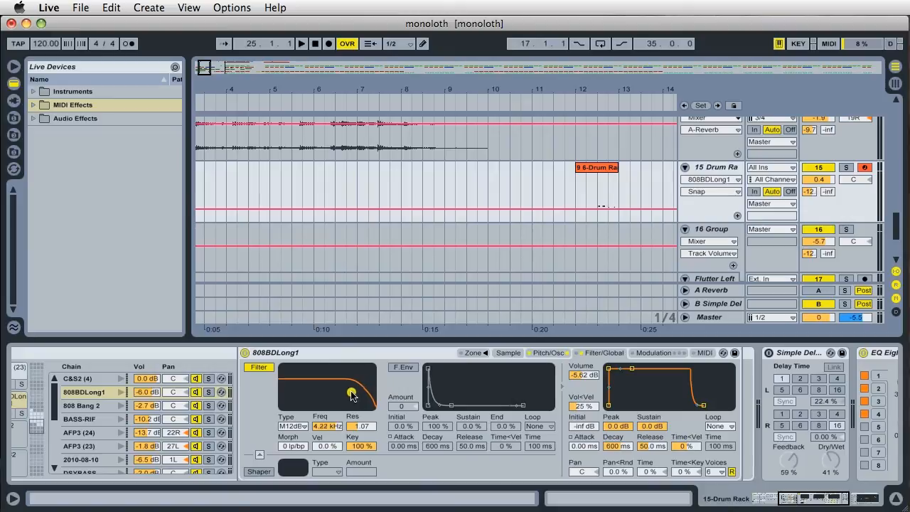
pyautogui.moveTo(352, 393); pyautogui.dragTo(344, 396)
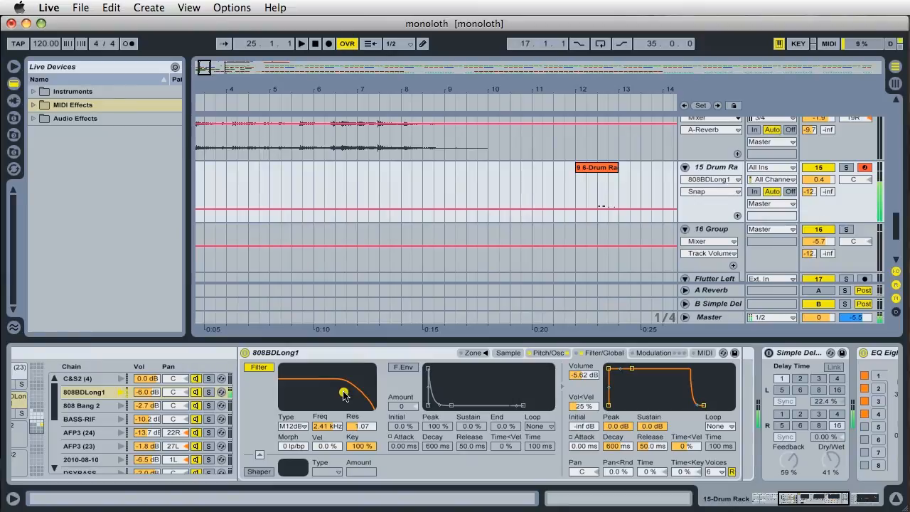
pyautogui.moveTo(344, 394); pyautogui.dragTo(348, 393)
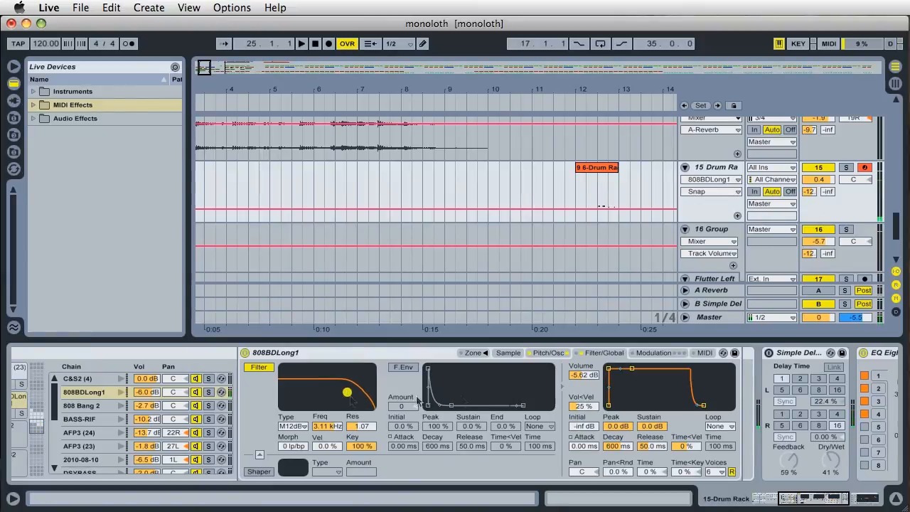
pyautogui.click(508, 353)
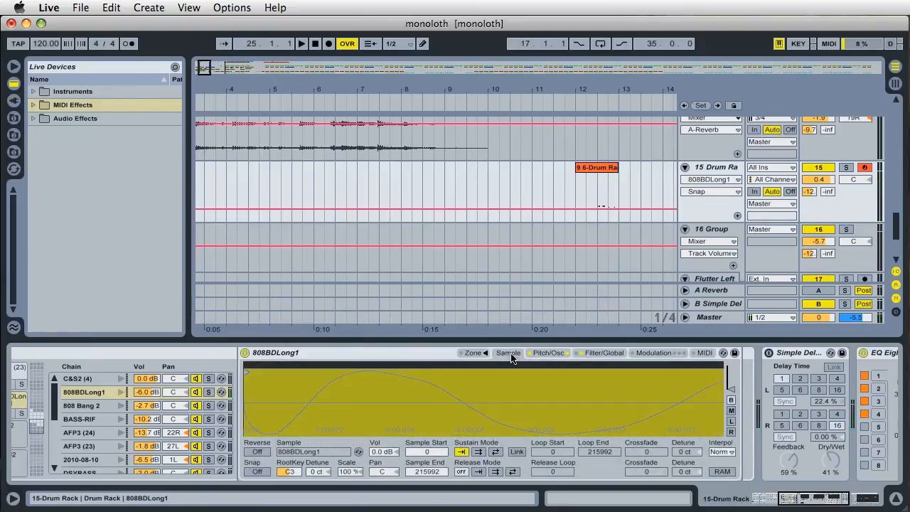